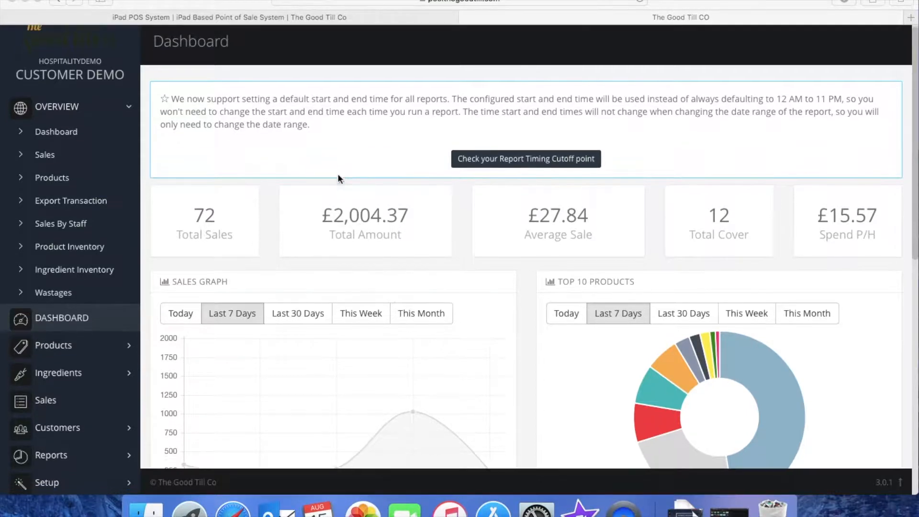
# Show the per-store dashboard with Customer Demo sales totals and zero-sale outlets
pyautogui.scroll(3)
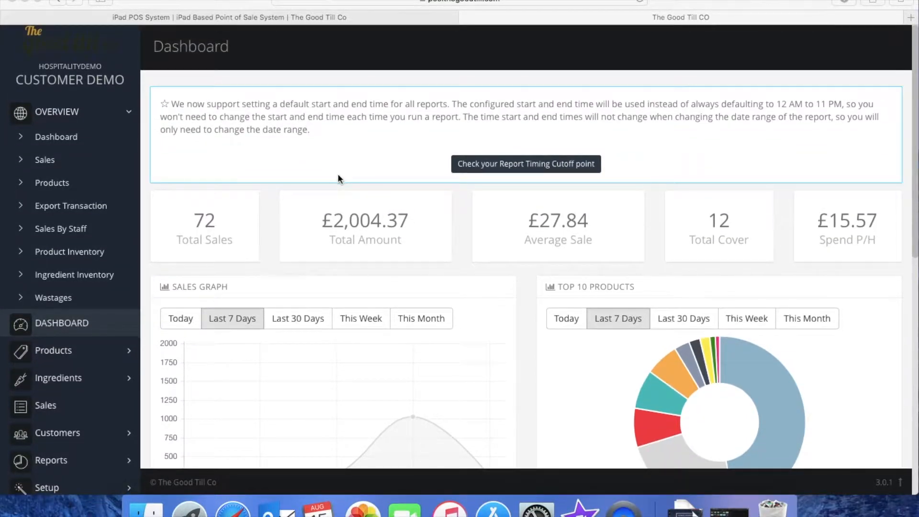
pyautogui.moveTo(224, 158)
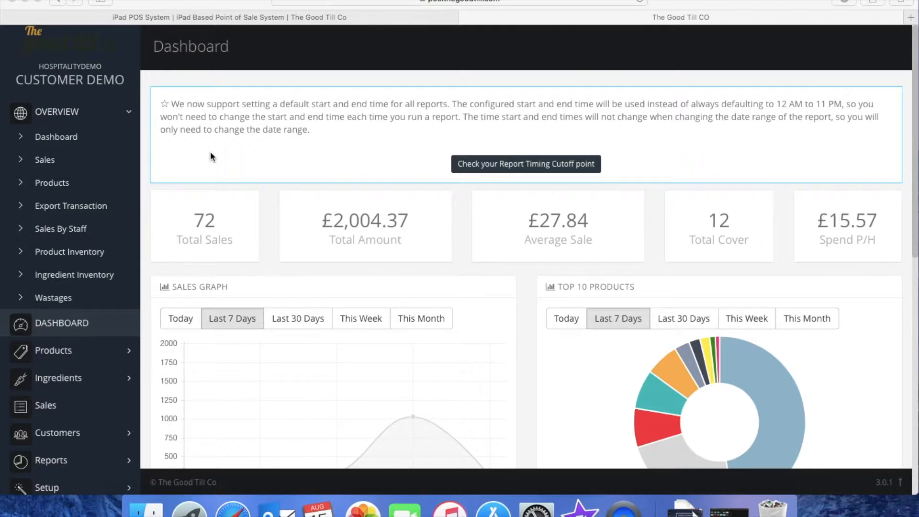
pyautogui.scroll(-3)
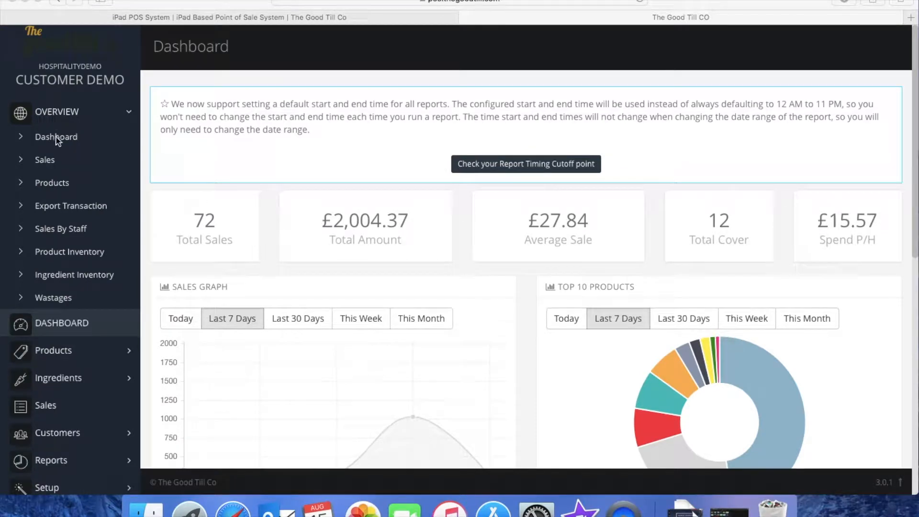
pyautogui.click(56, 137)
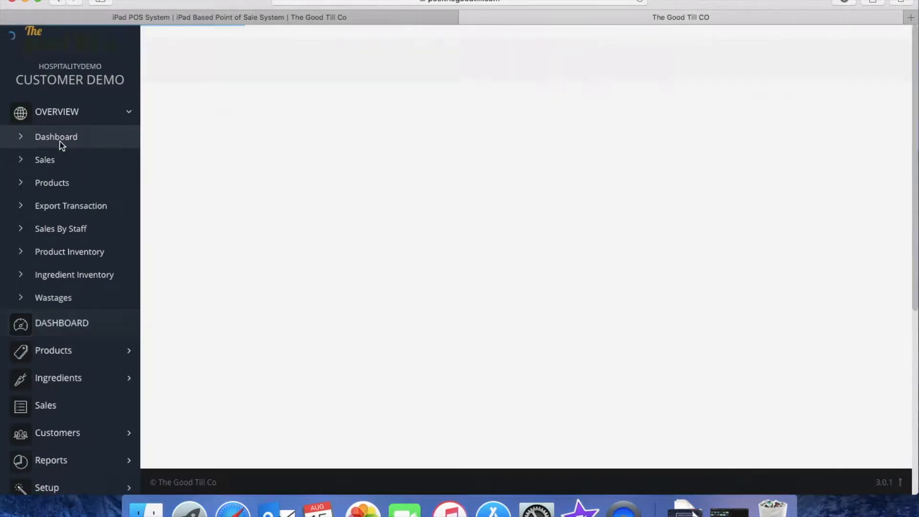
pyautogui.click(56, 137)
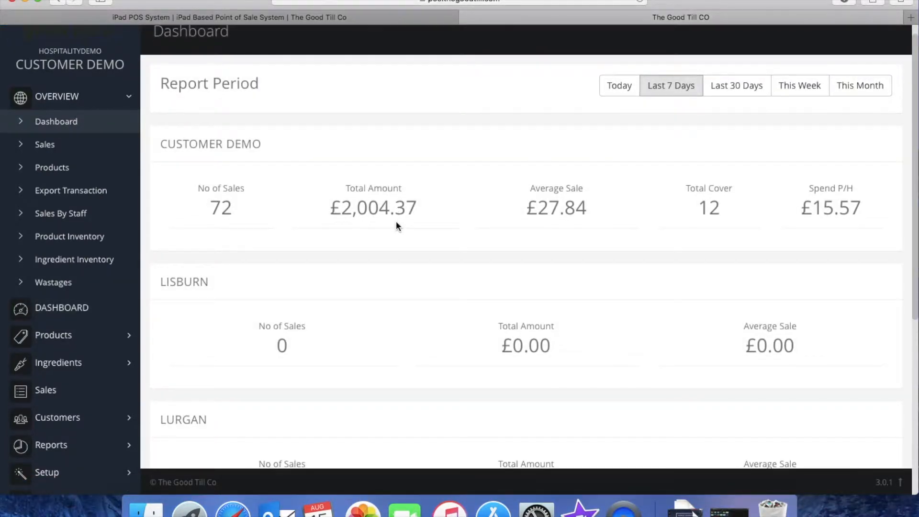
pyautogui.scroll(-3)
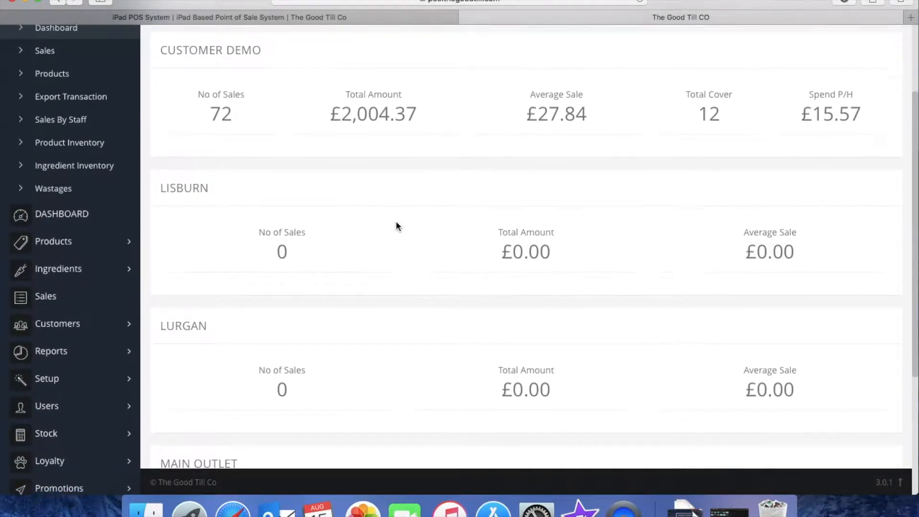
pyautogui.scroll(-3)
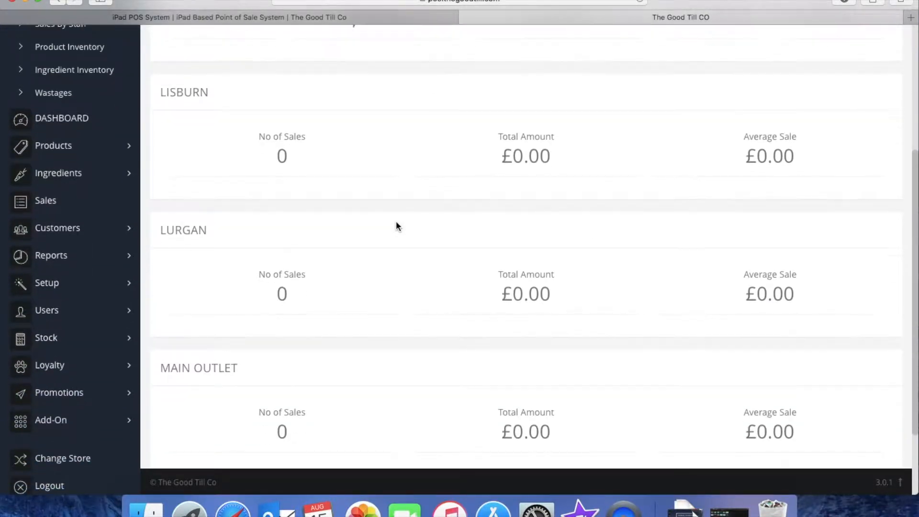
pyautogui.scroll(3)
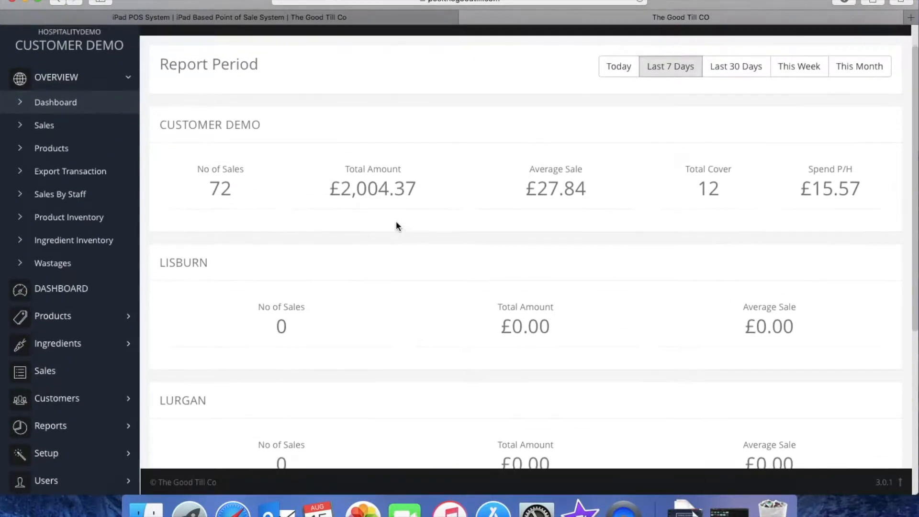
pyautogui.scroll(3)
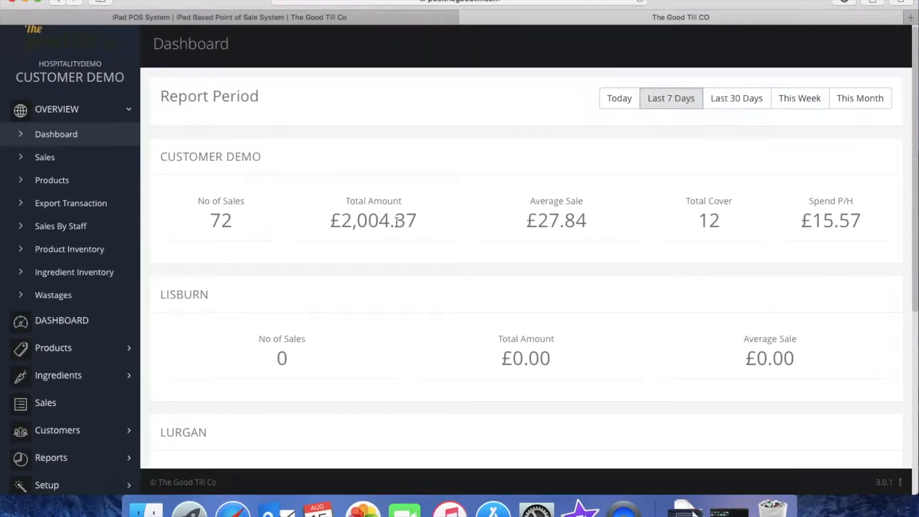
pyautogui.moveTo(152, 376)
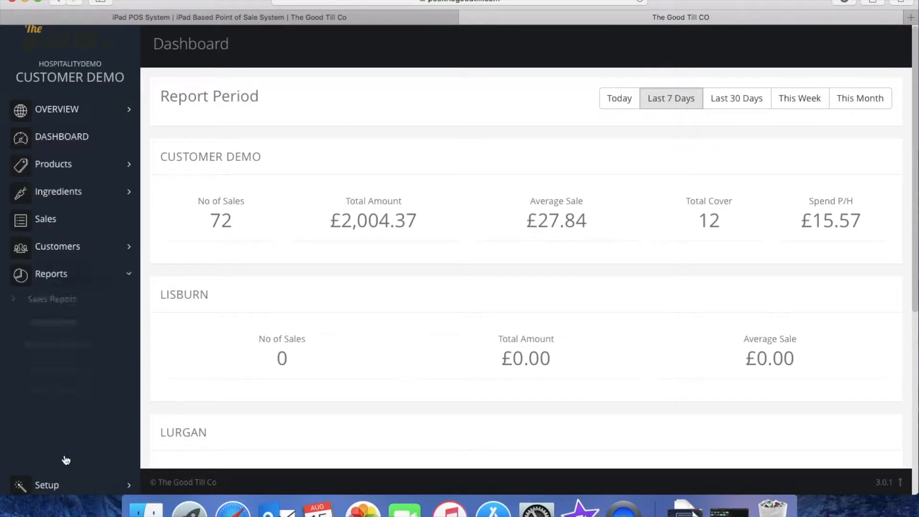
# Run the Sales Report for 01/08/2018–16/08/2018, totalling £3,793.06, and review its download options
pyautogui.click(50, 299)
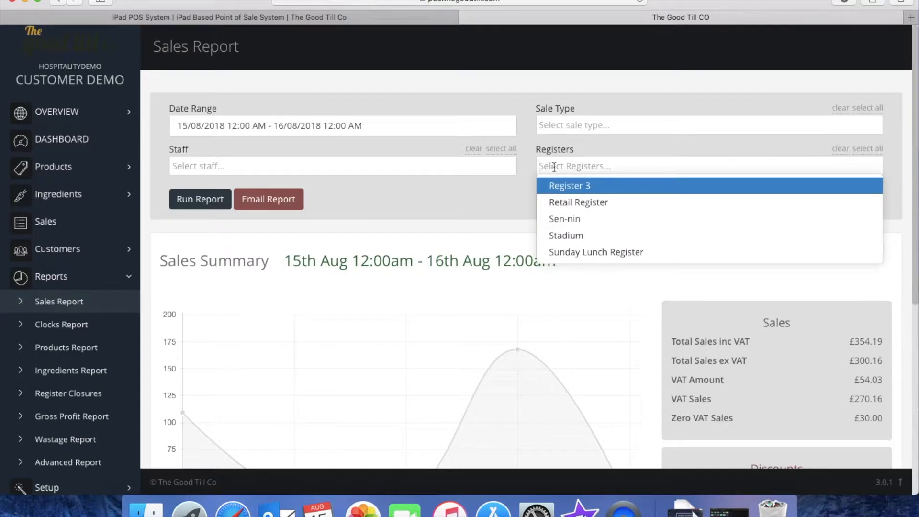
pyautogui.moveTo(539, 140)
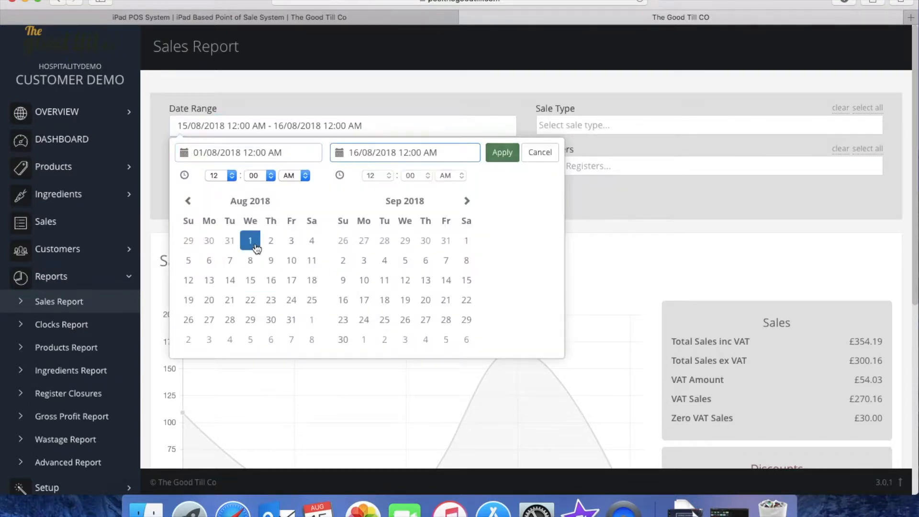
pyautogui.click(500, 152)
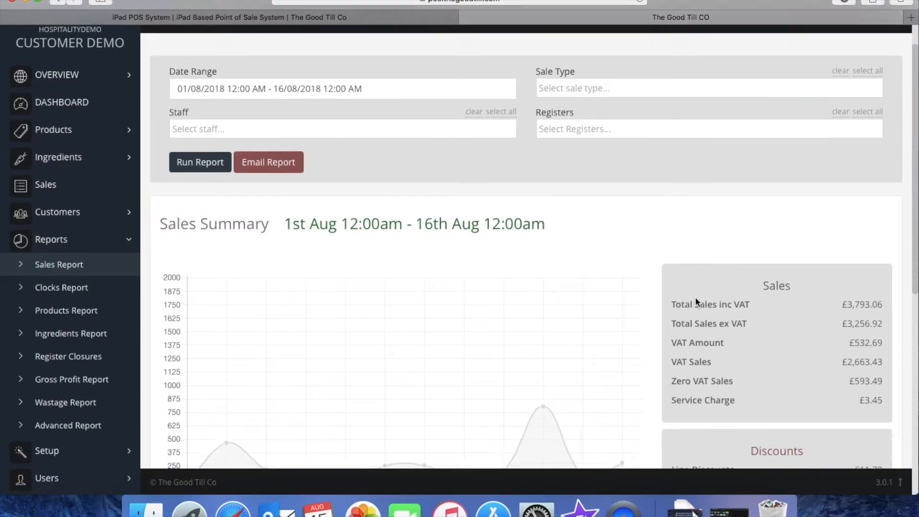
pyautogui.scroll(-3)
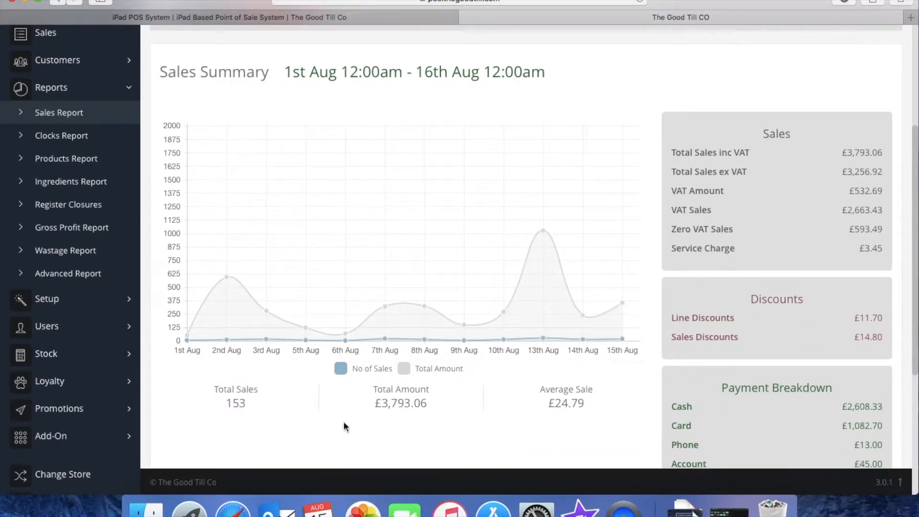
pyautogui.moveTo(613, 383)
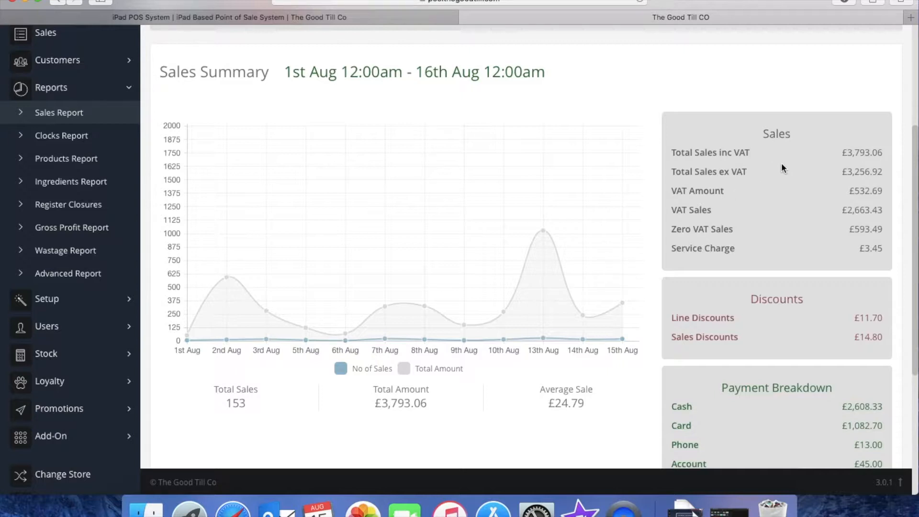
pyautogui.moveTo(753, 276)
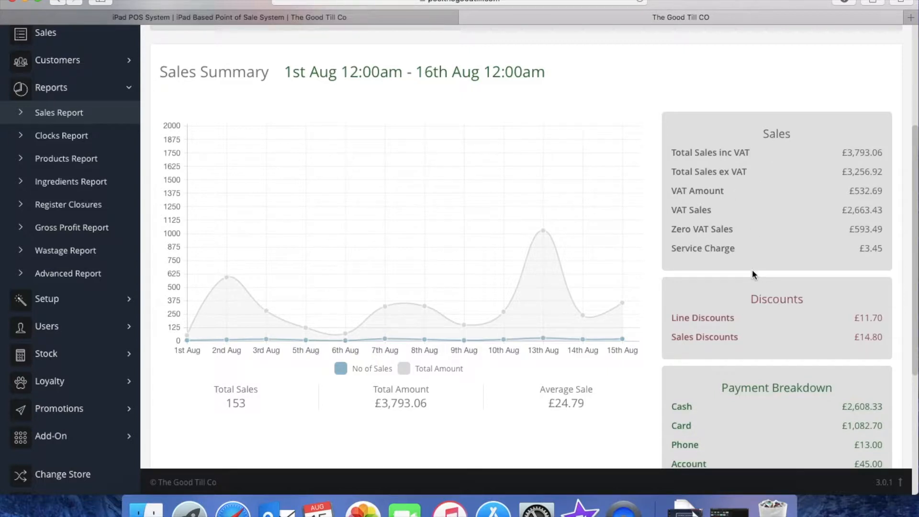
pyautogui.scroll(-3)
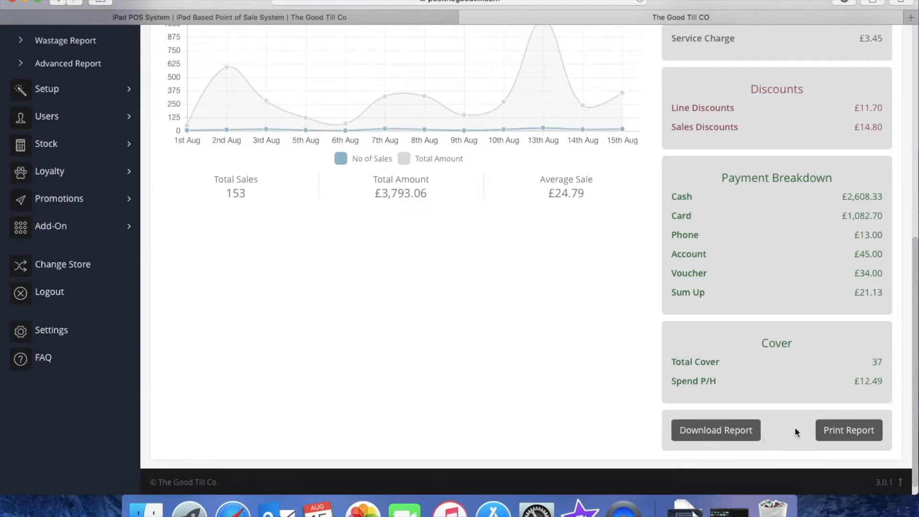
pyautogui.scroll(3)
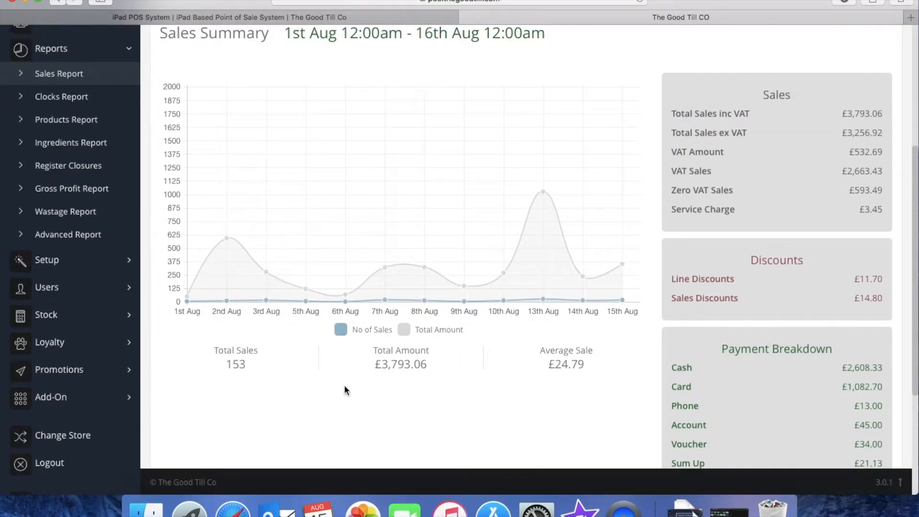
pyautogui.click(66, 120)
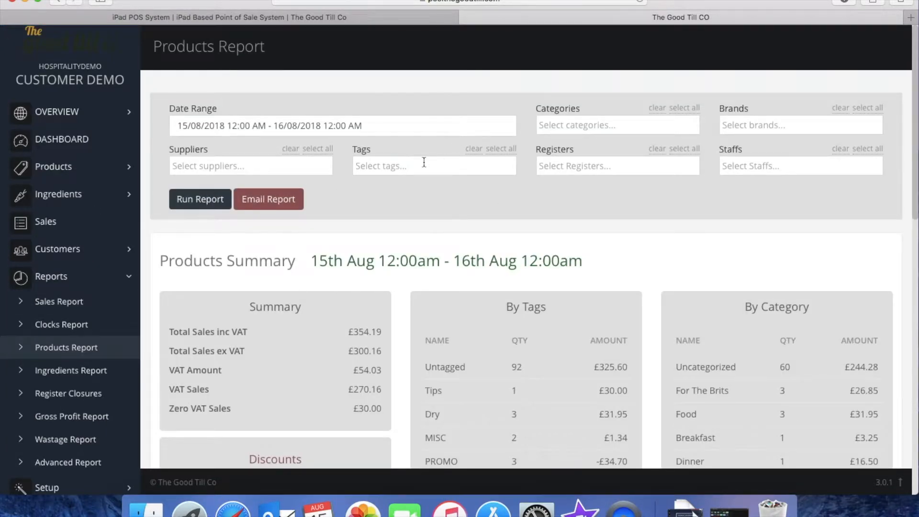
pyautogui.moveTo(602, 165)
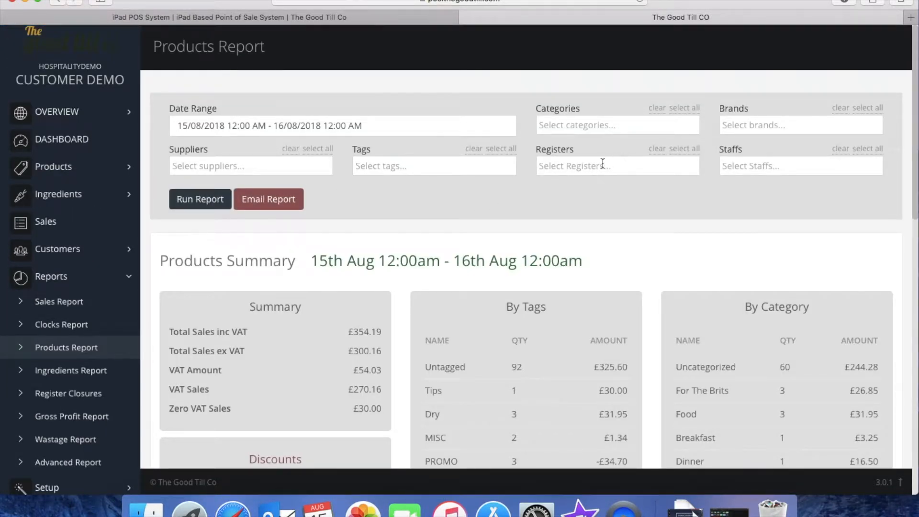
# Apply the 1–16 August range to the Products Report and review tag, category and product breakdowns
pyautogui.click(433, 165)
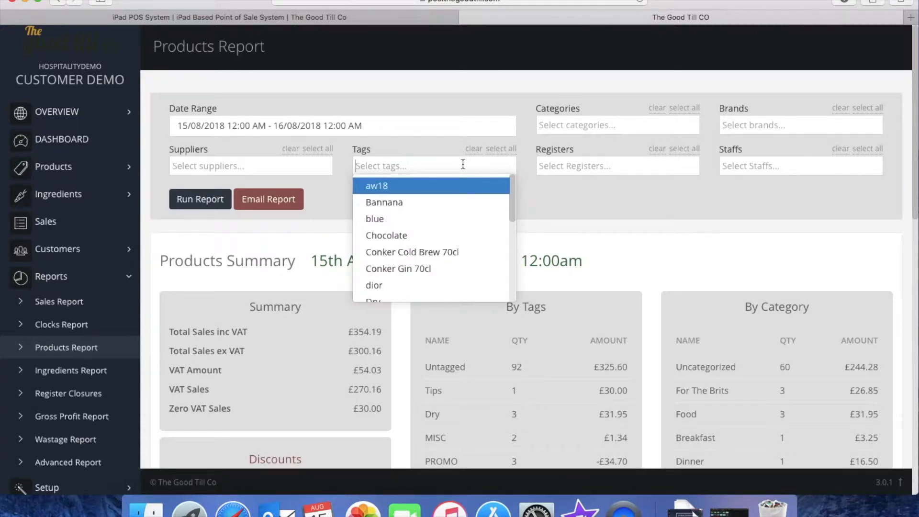
pyautogui.moveTo(551, 192)
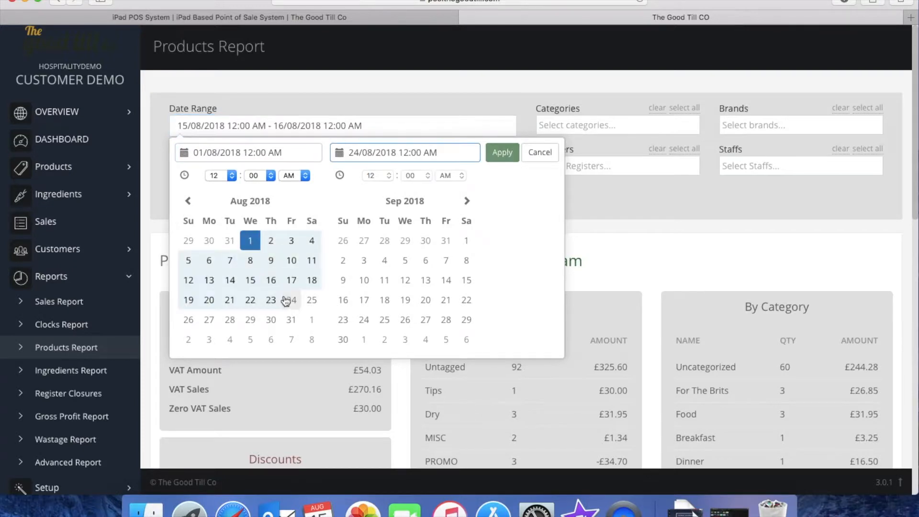
pyautogui.click(501, 152)
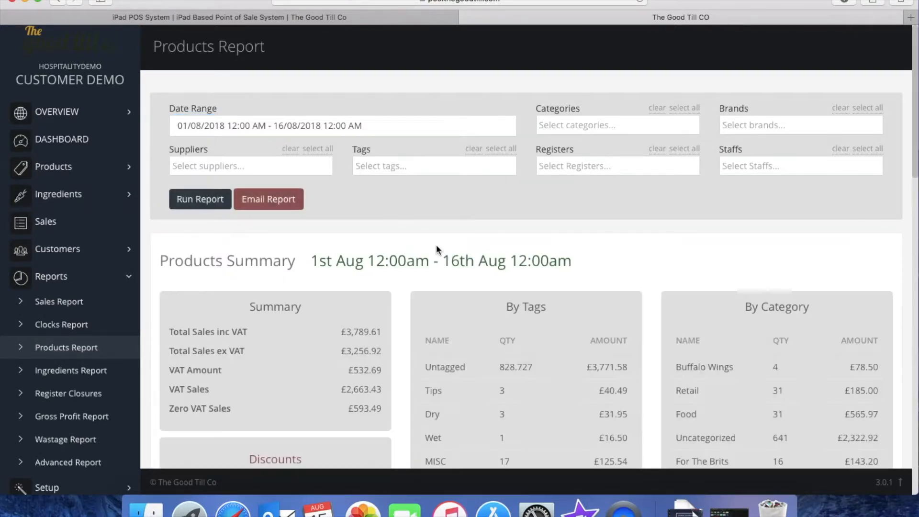
pyautogui.scroll(-3)
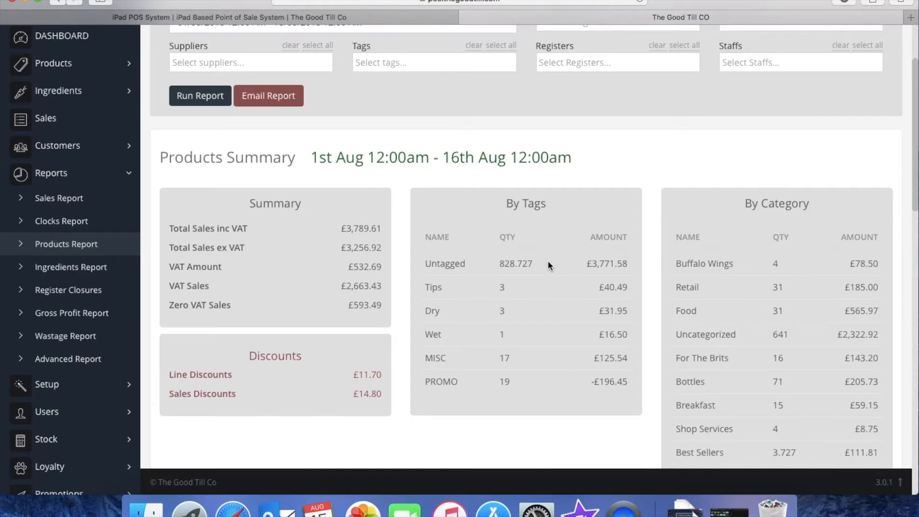
pyautogui.scroll(-3)
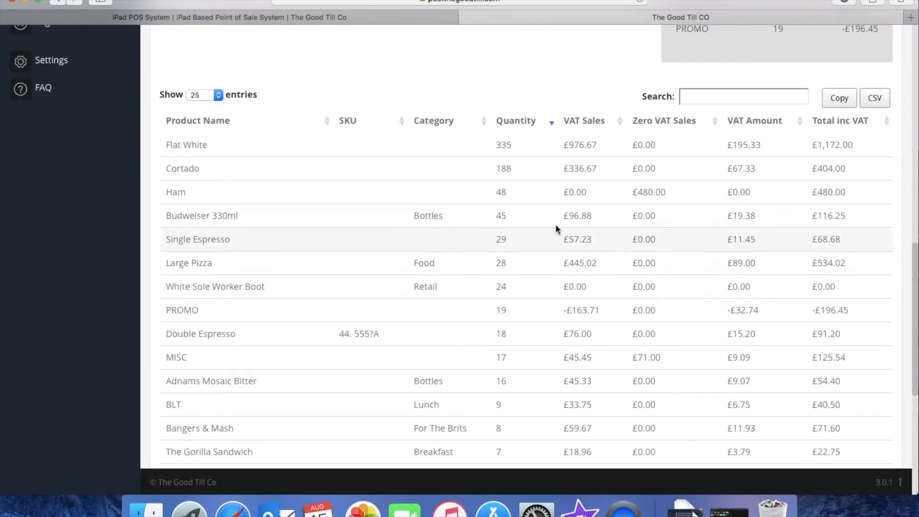
pyautogui.moveTo(489, 168)
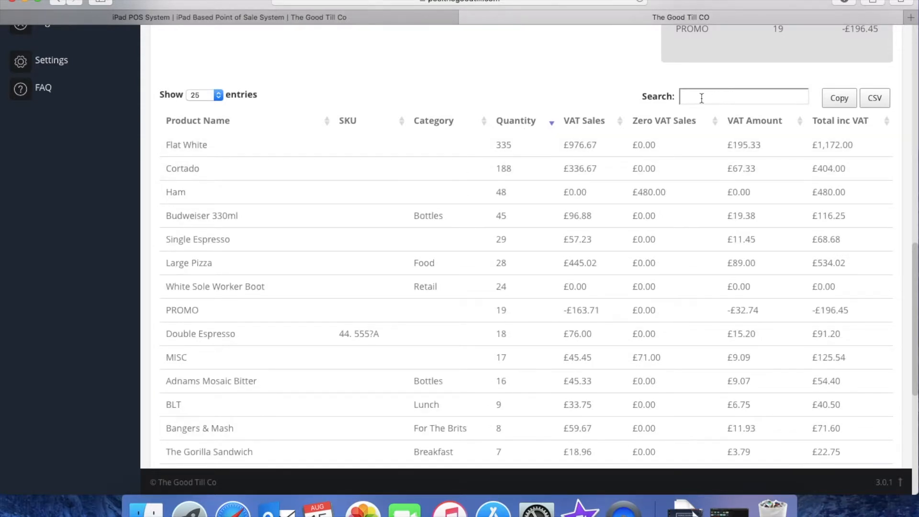
pyautogui.scroll(3)
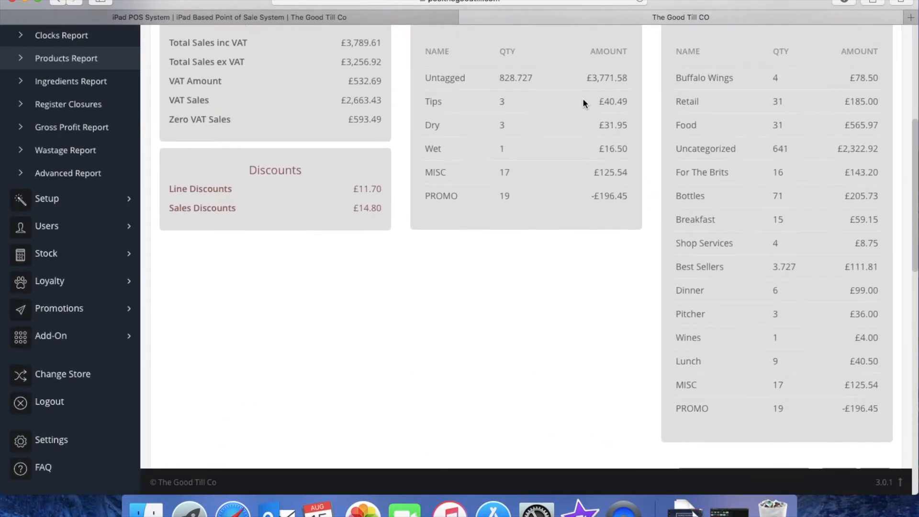
# Review the Gross Profit Report's £229.16 profit, 76.35% margin and per-product summary table
pyautogui.click(72, 126)
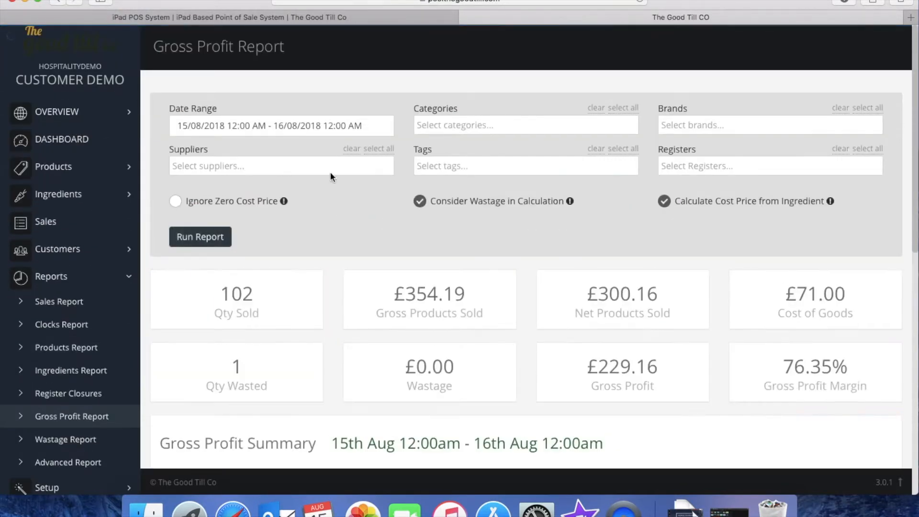
pyautogui.moveTo(631, 344)
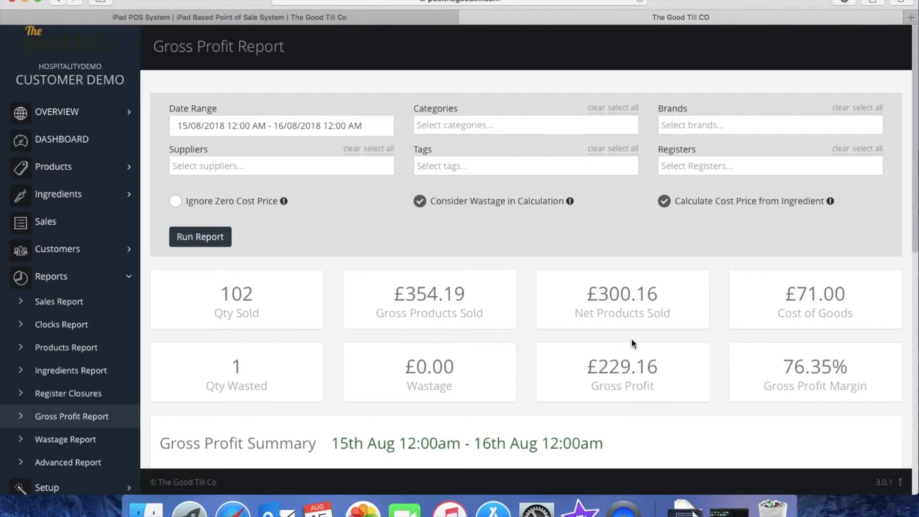
pyautogui.scroll(-3)
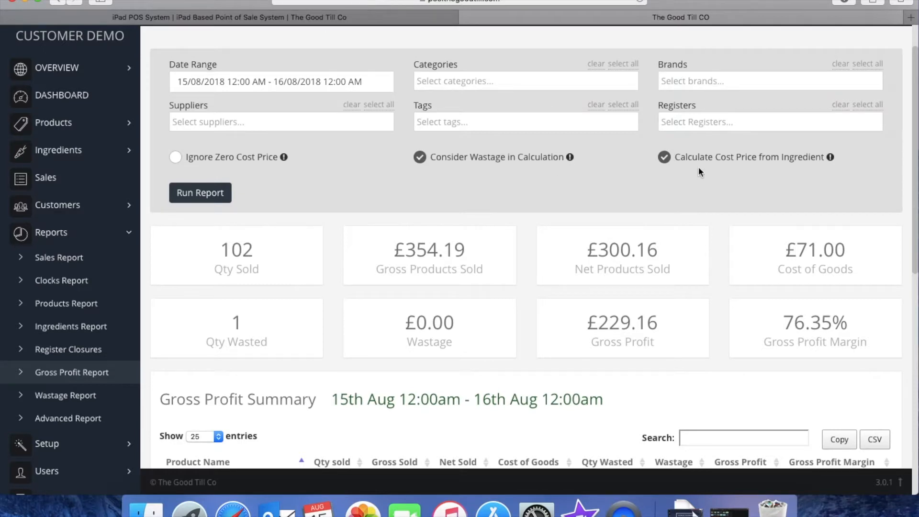
pyautogui.moveTo(726, 174)
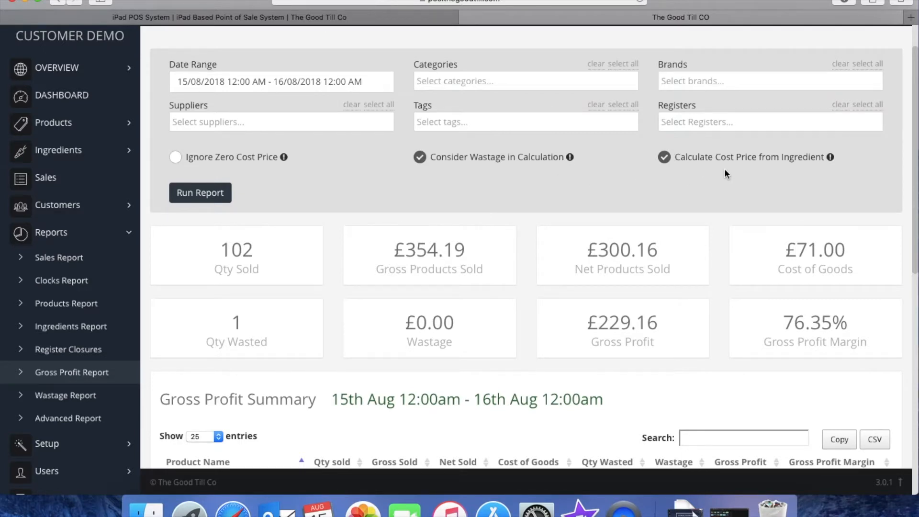
pyautogui.scroll(-3)
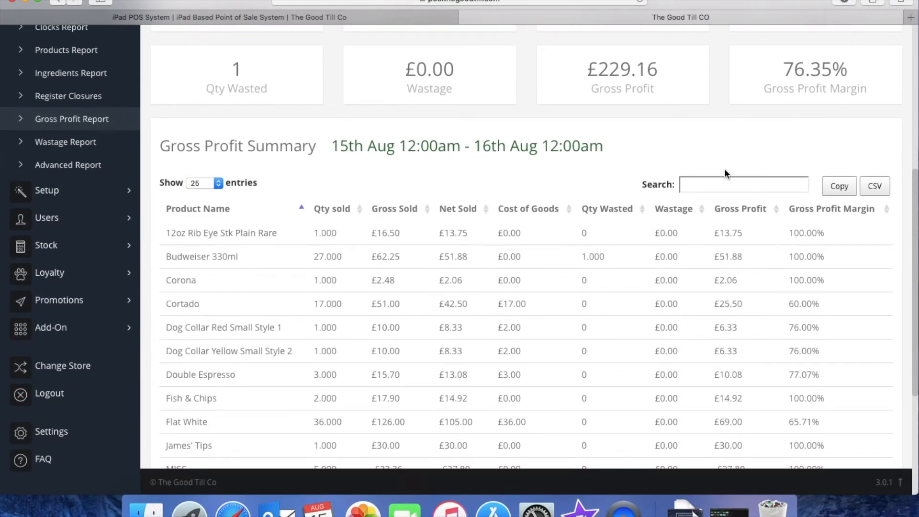
pyautogui.scroll(-3)
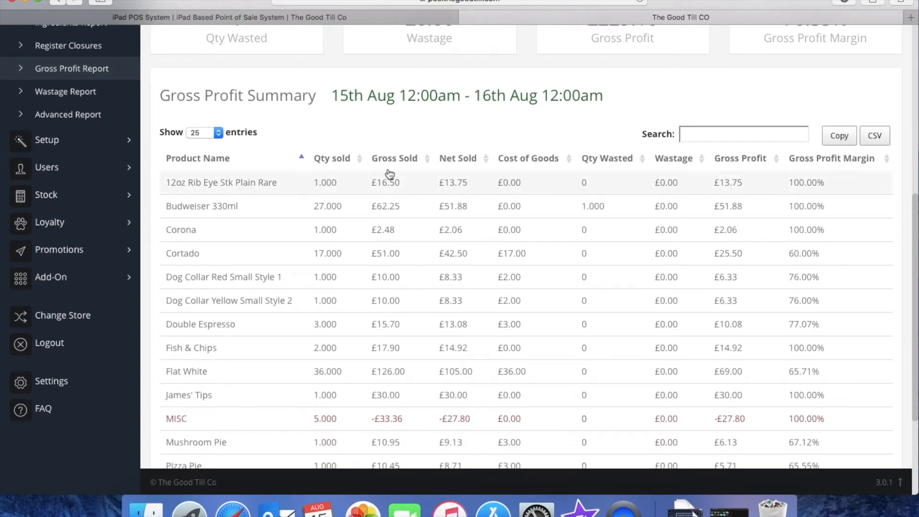
pyautogui.moveTo(579, 180)
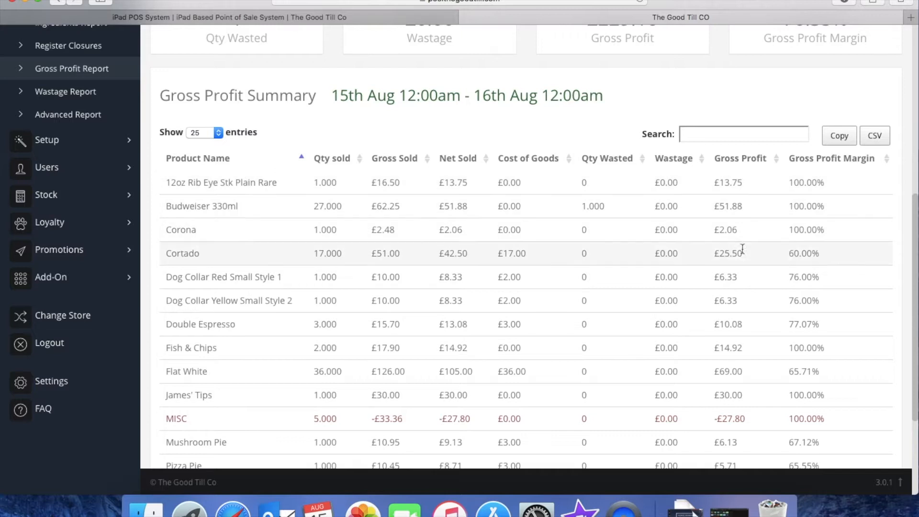
pyautogui.scroll(3)
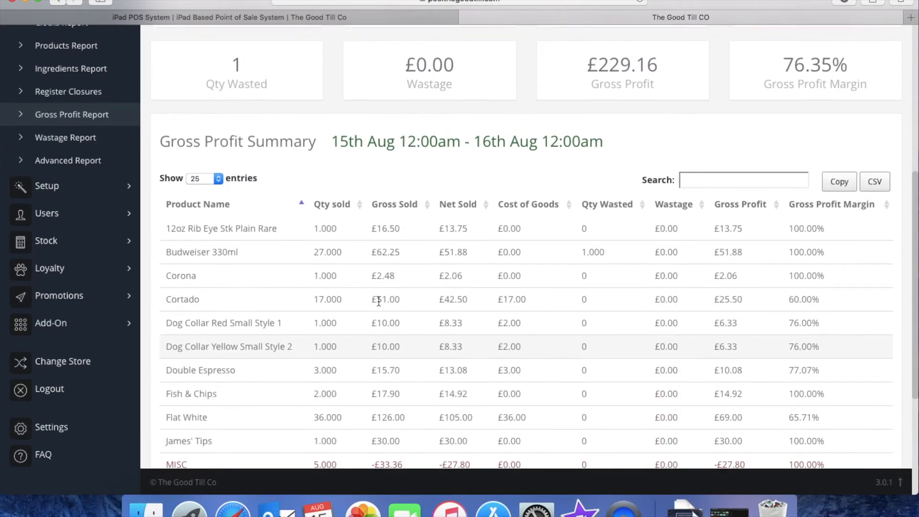
pyautogui.scroll(3)
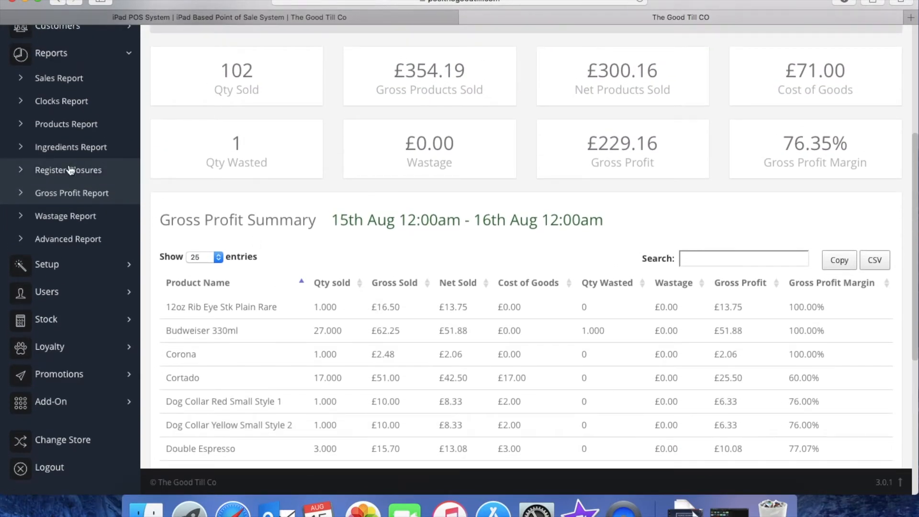
# Show Sunday Lunch Register's closure: £333.29 sales, payment breakdown and Xero/Exact/Quickbooks export buttons
pyautogui.click(68, 170)
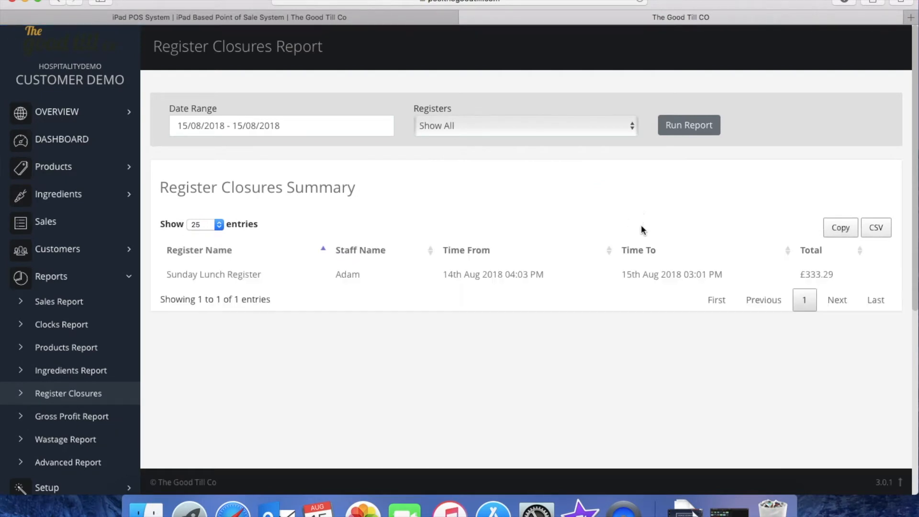
pyautogui.scroll(-3)
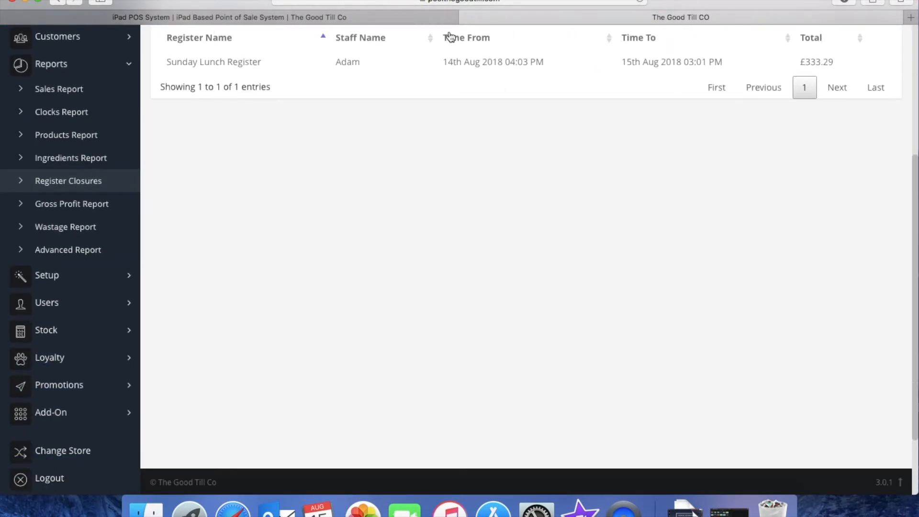
pyautogui.click(214, 61)
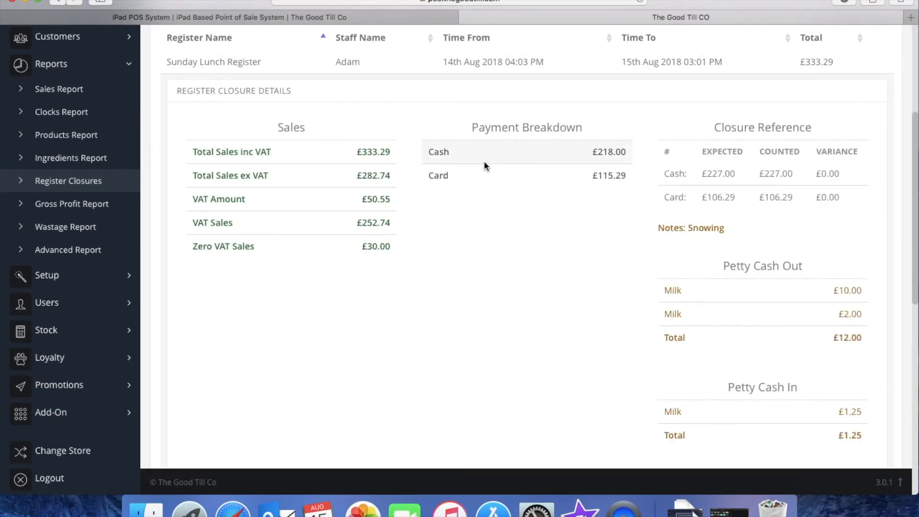
pyautogui.scroll(-3)
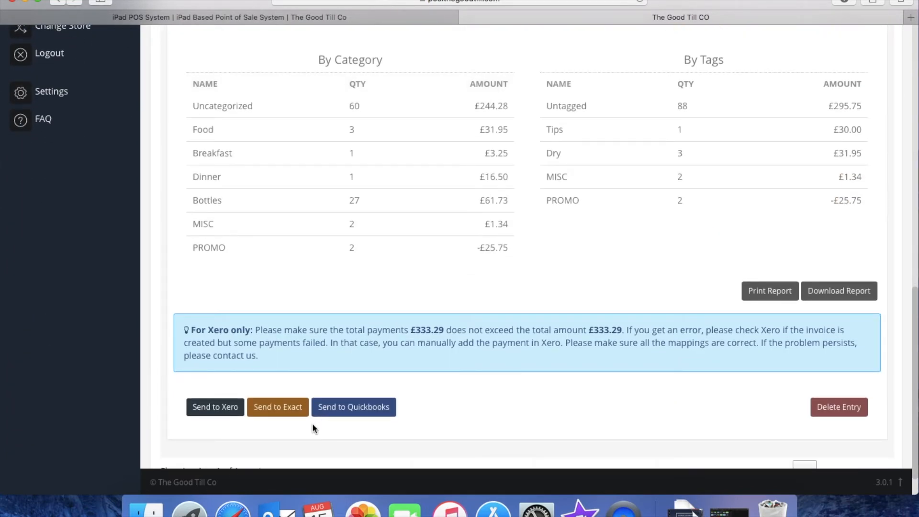
pyautogui.moveTo(533, 408)
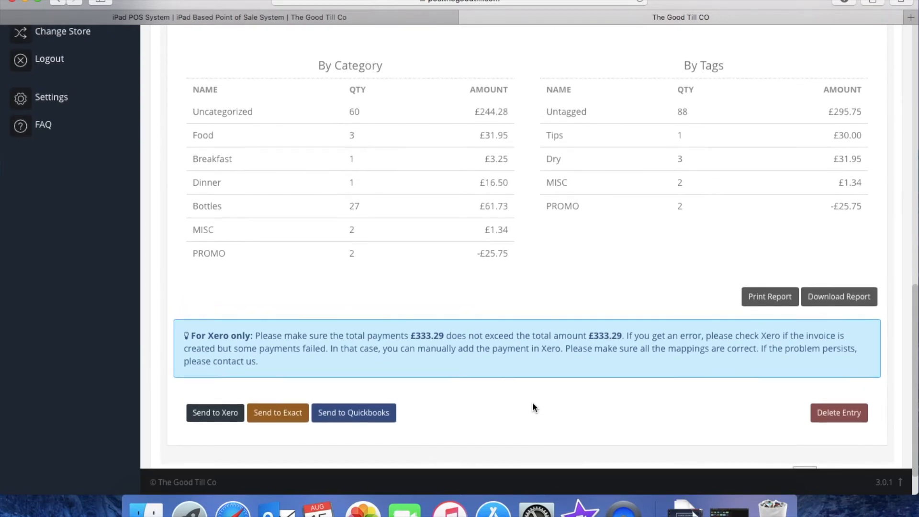
pyautogui.scroll(3)
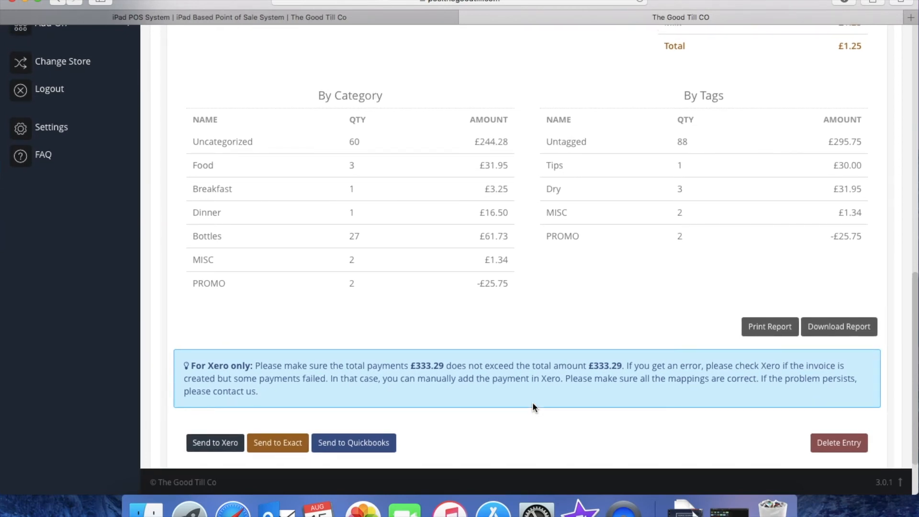
pyautogui.moveTo(624, 274)
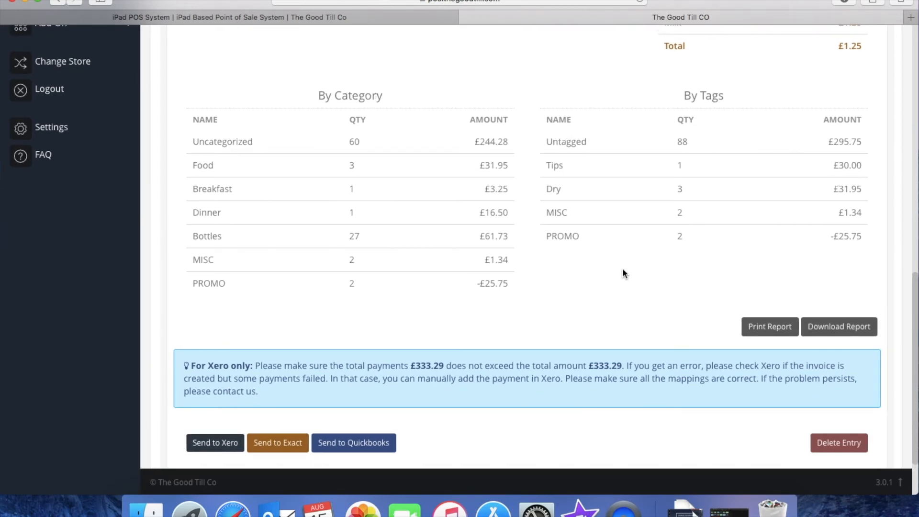